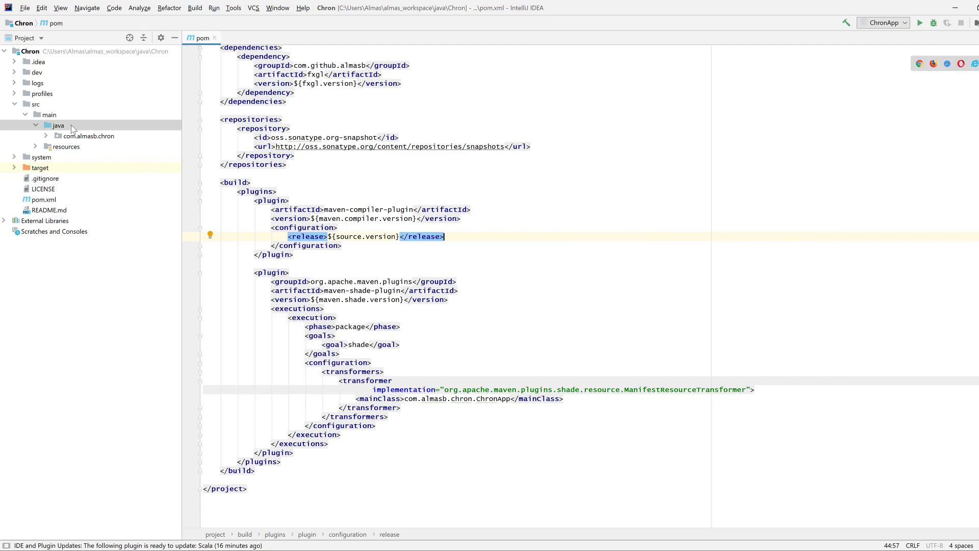
Add module-info.java to src/main/java for module com.almasb.chron and begin a requires clause
right_click(58, 125)
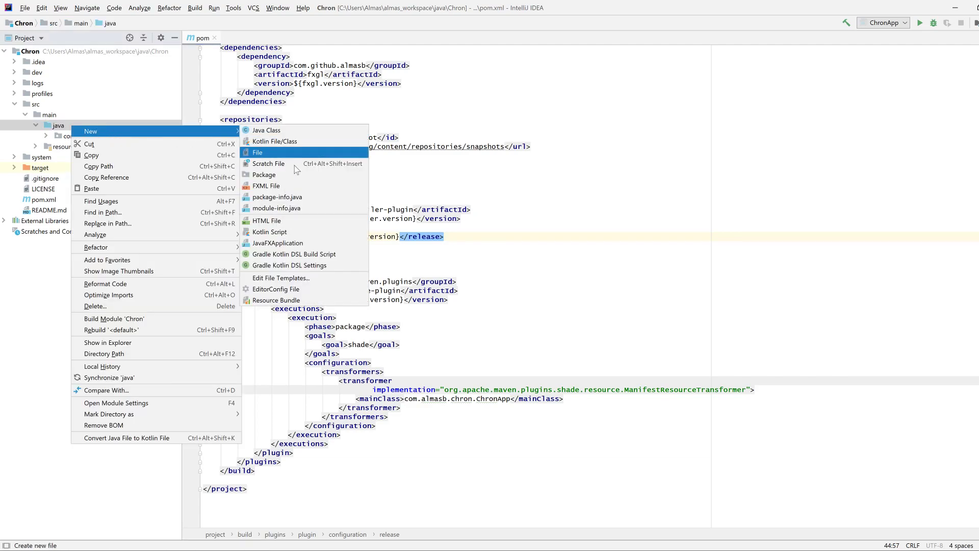
click(276, 208)
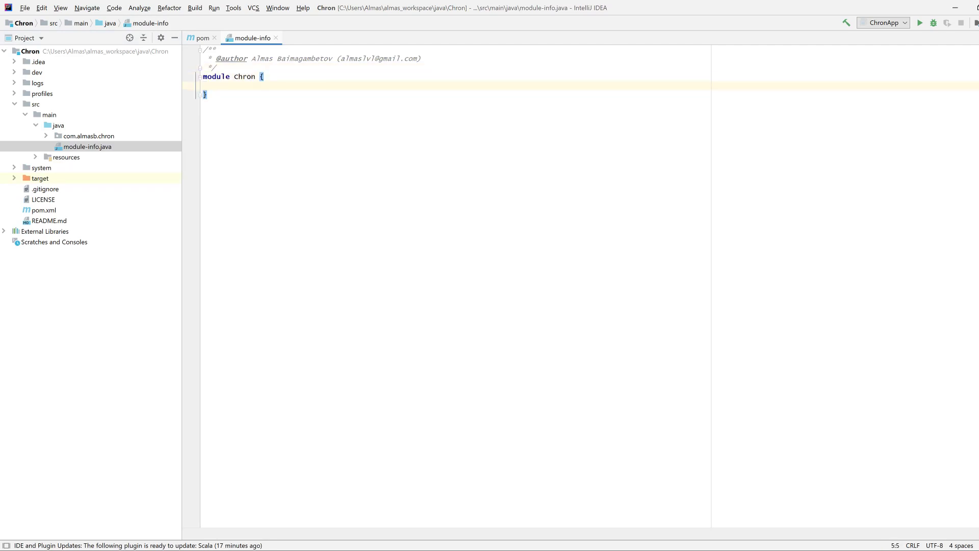
mouse_move(87, 148)
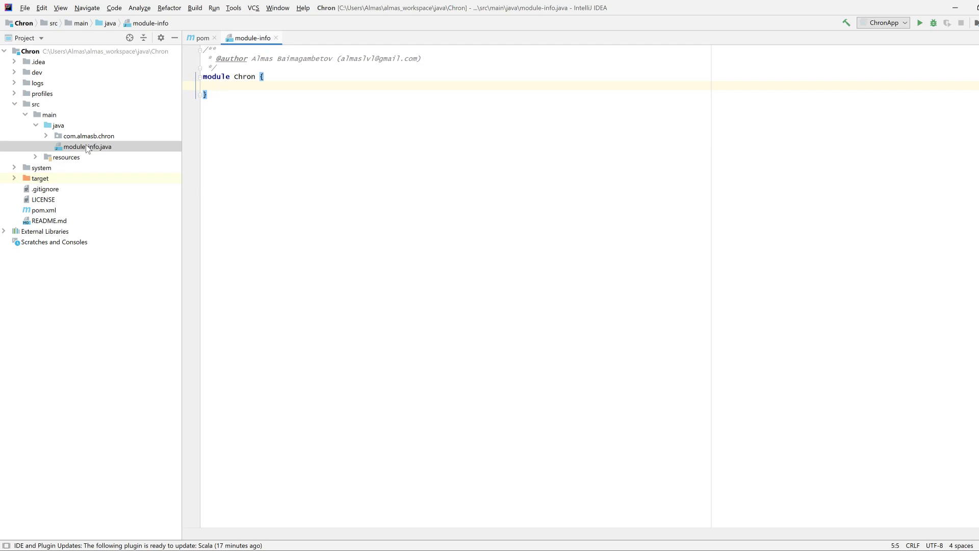
text(re)
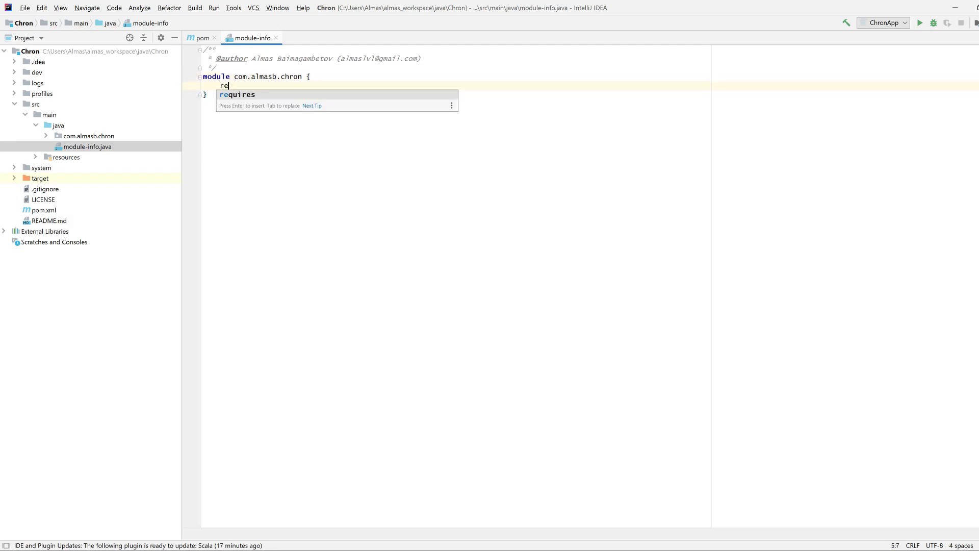
key(Enter)
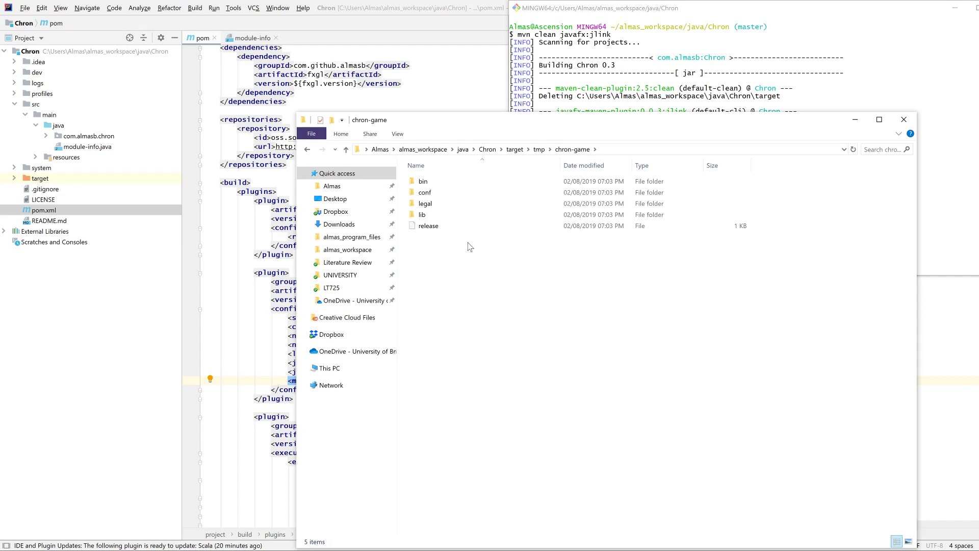
Open the bin folder inside target/tmp/chron-game in File Explorer
double_click(423, 181)
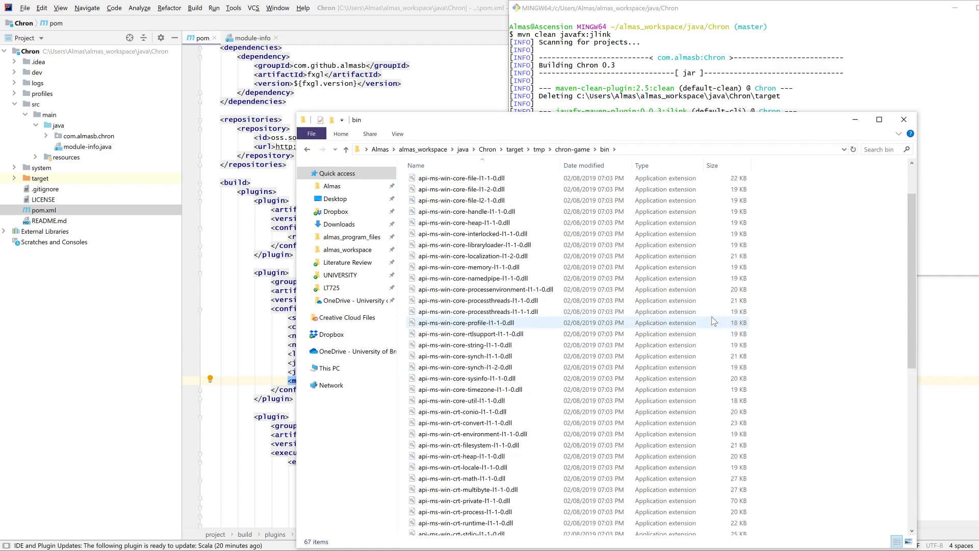